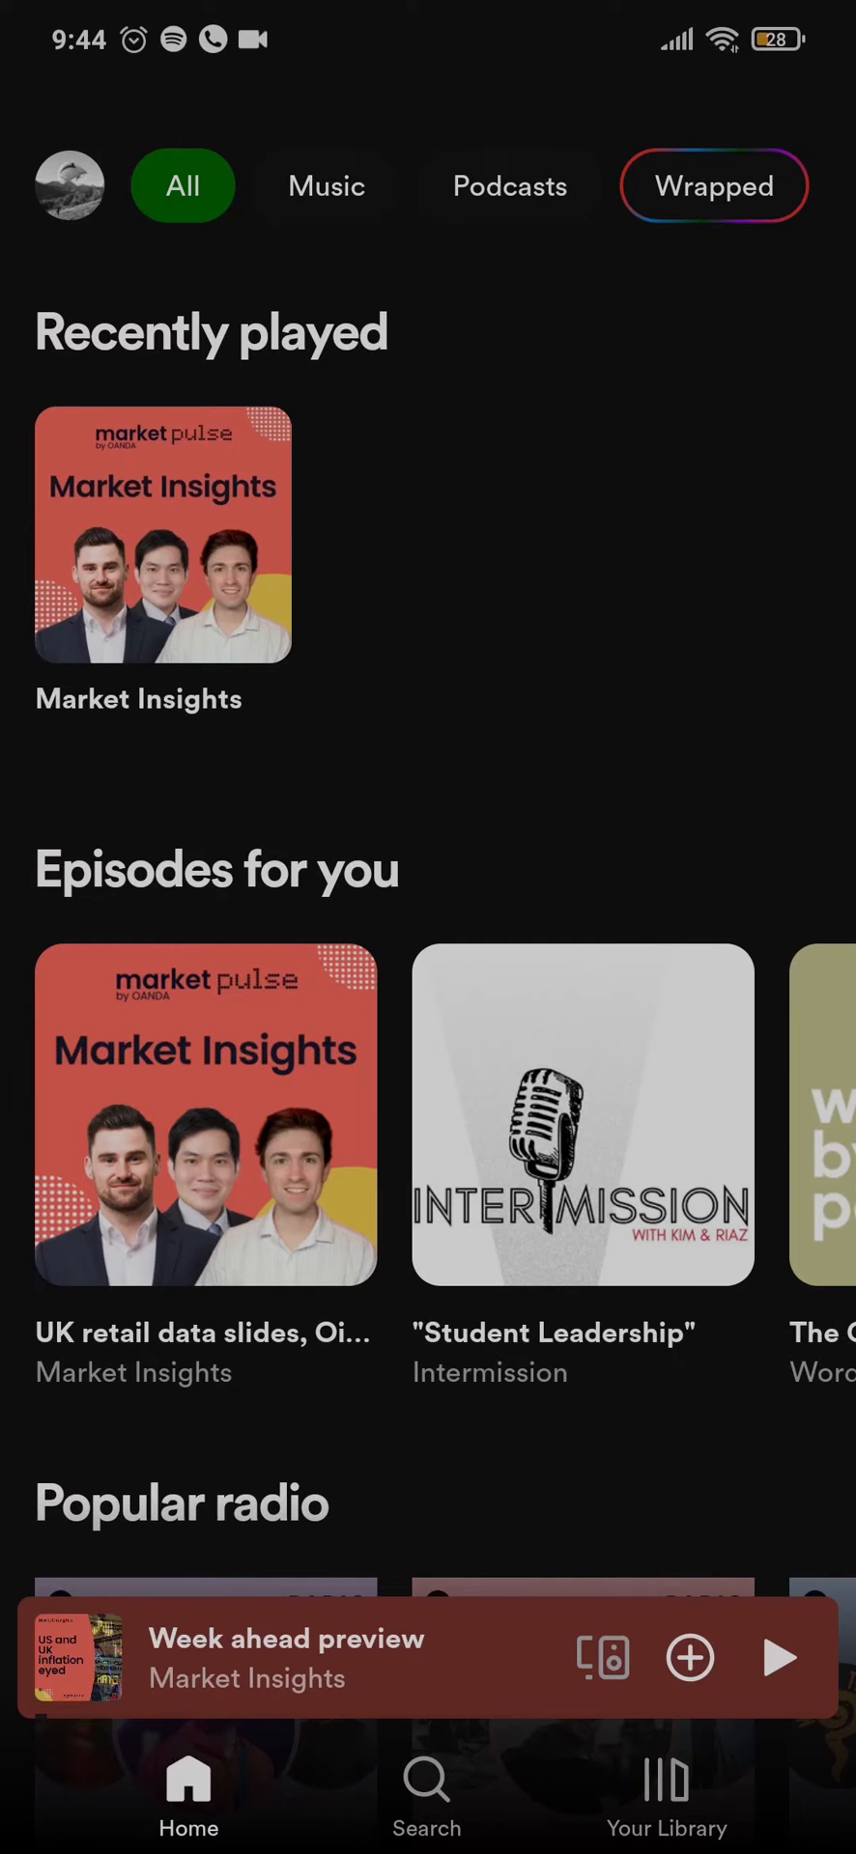
Visit the Market Insights podcast page, return to the home feed and scroll it down.
left_click(163, 535)
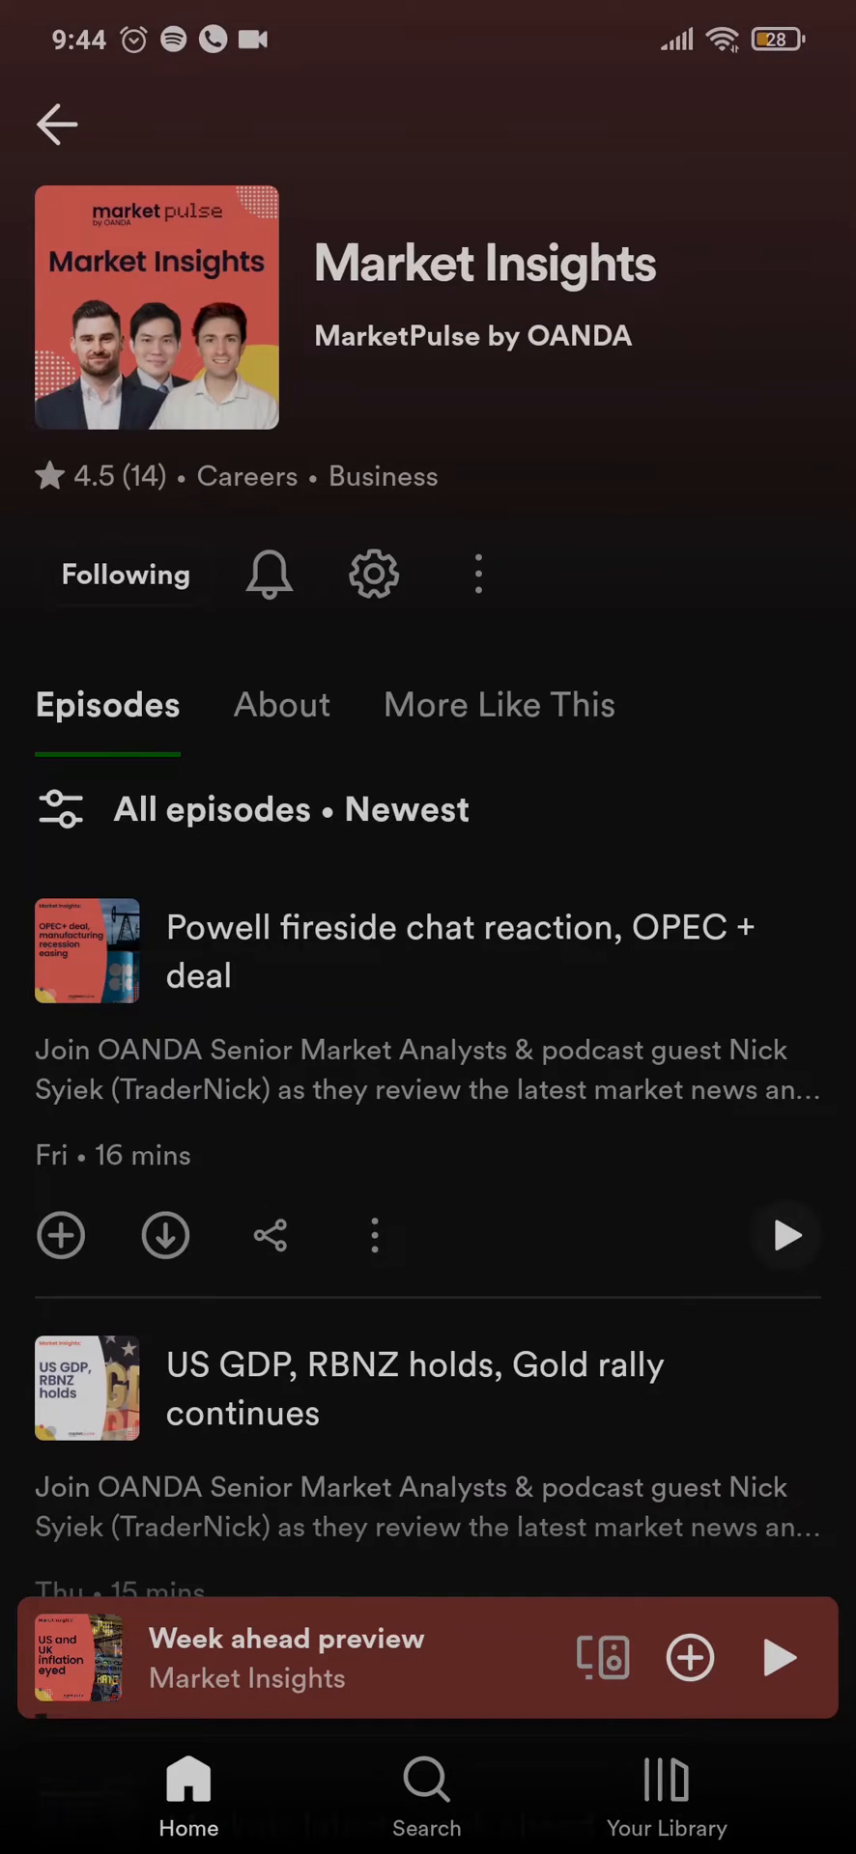
left_click(477, 574)
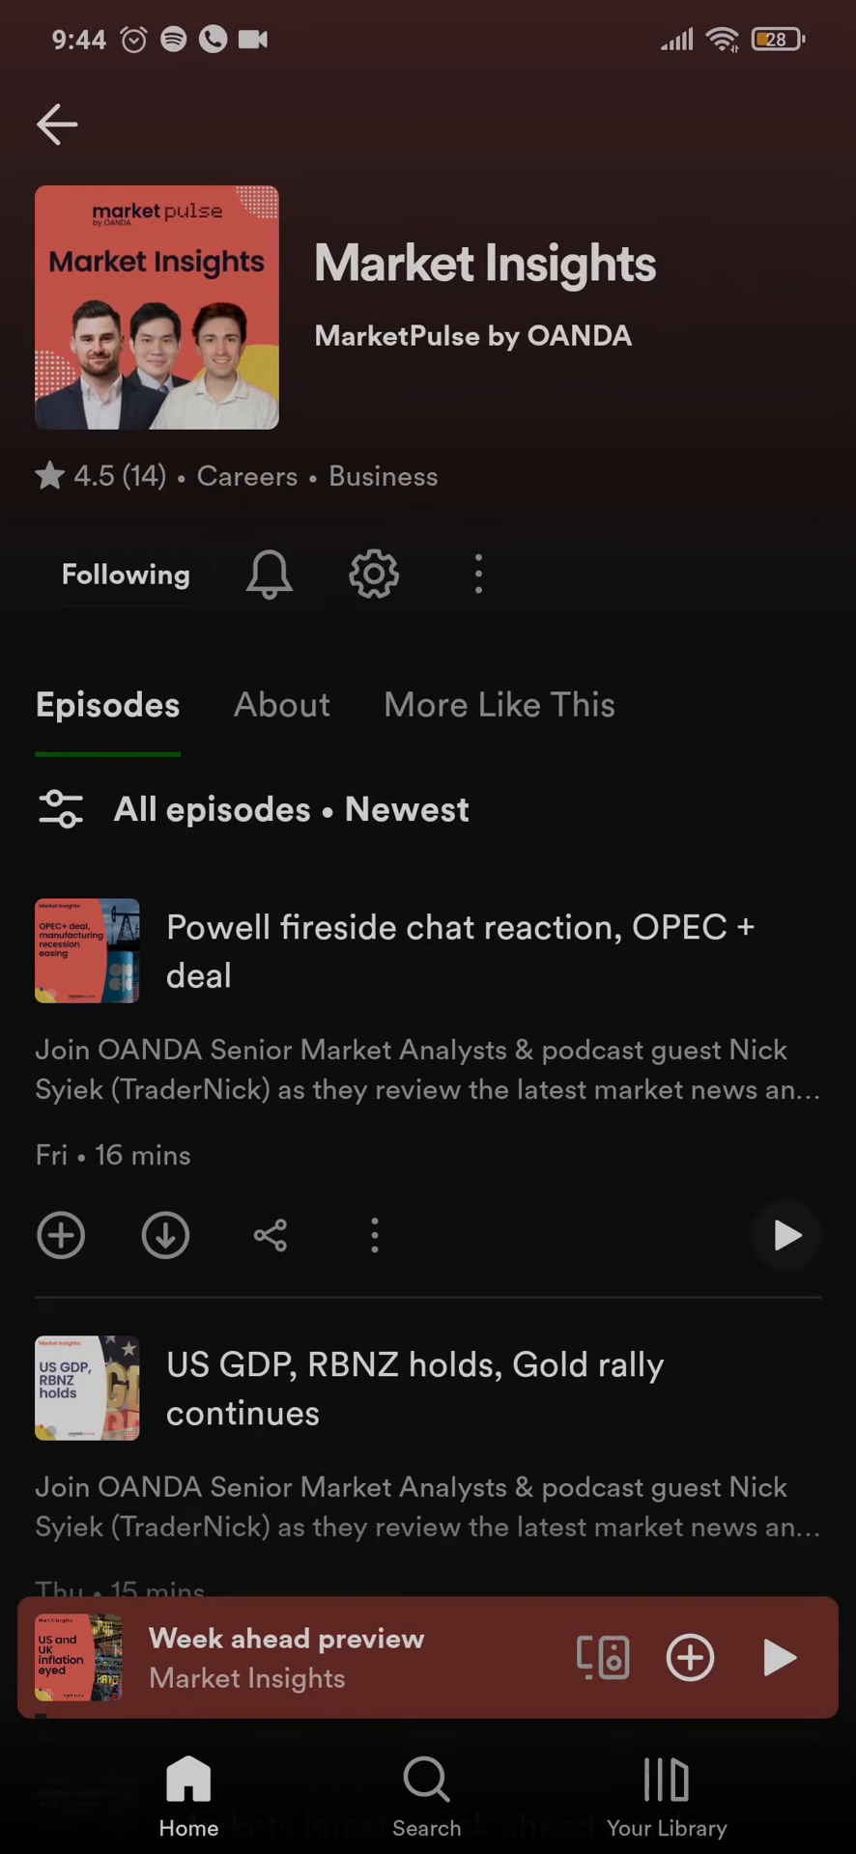
left_click(56, 124)
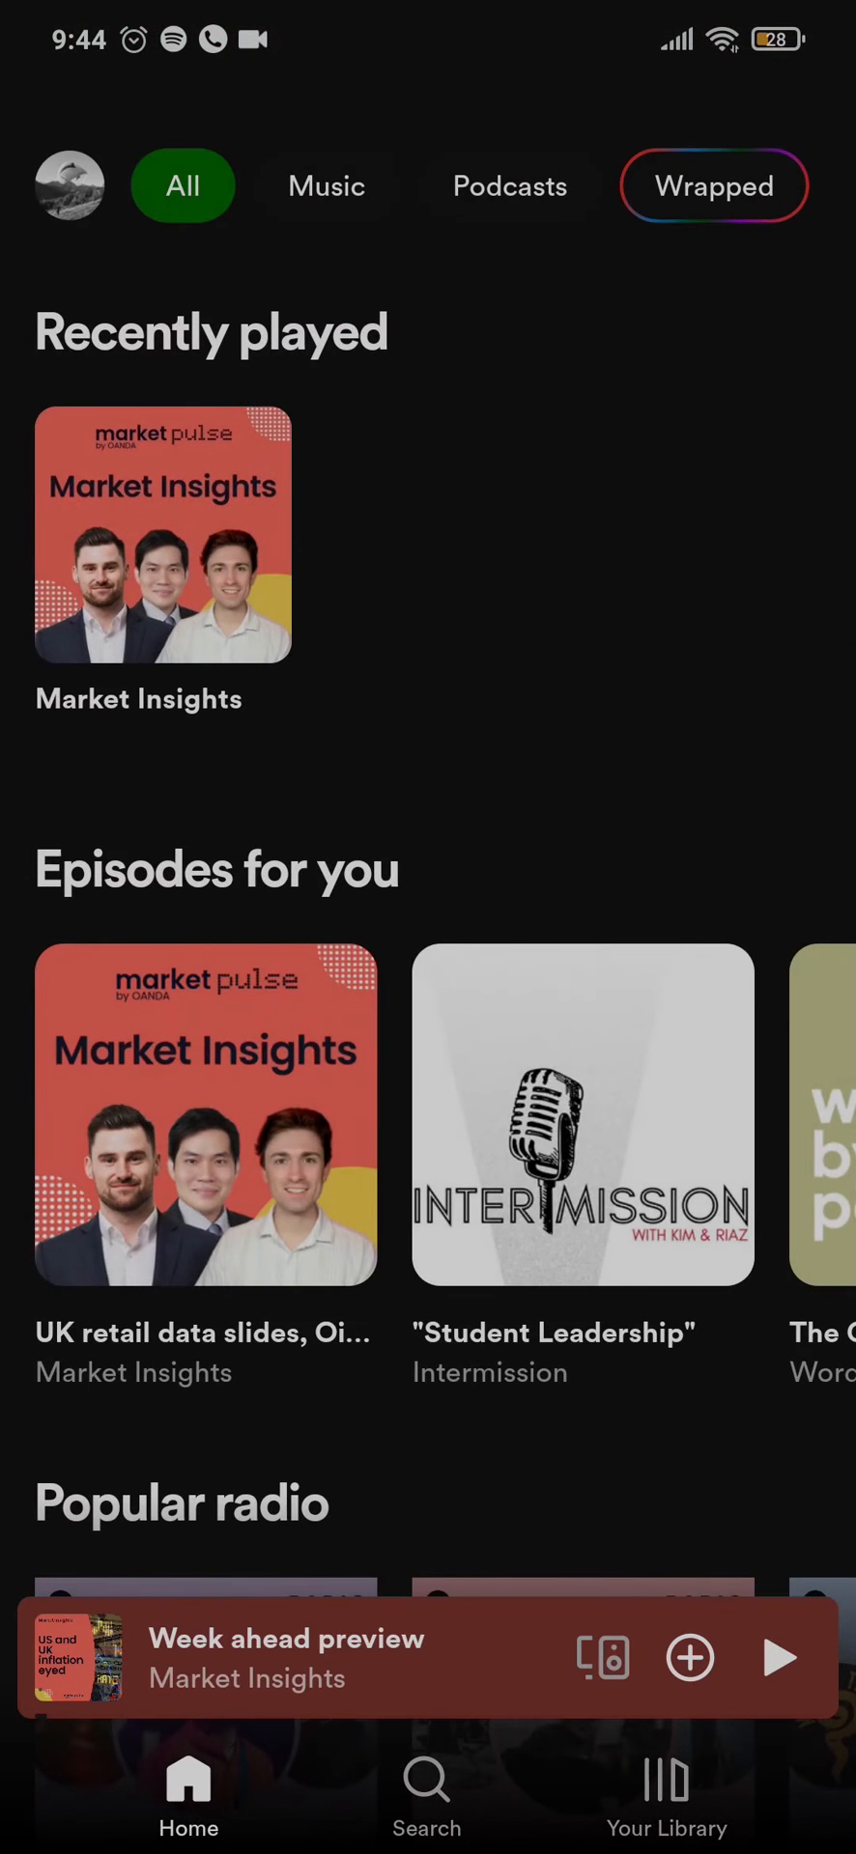
scroll("down", 3)
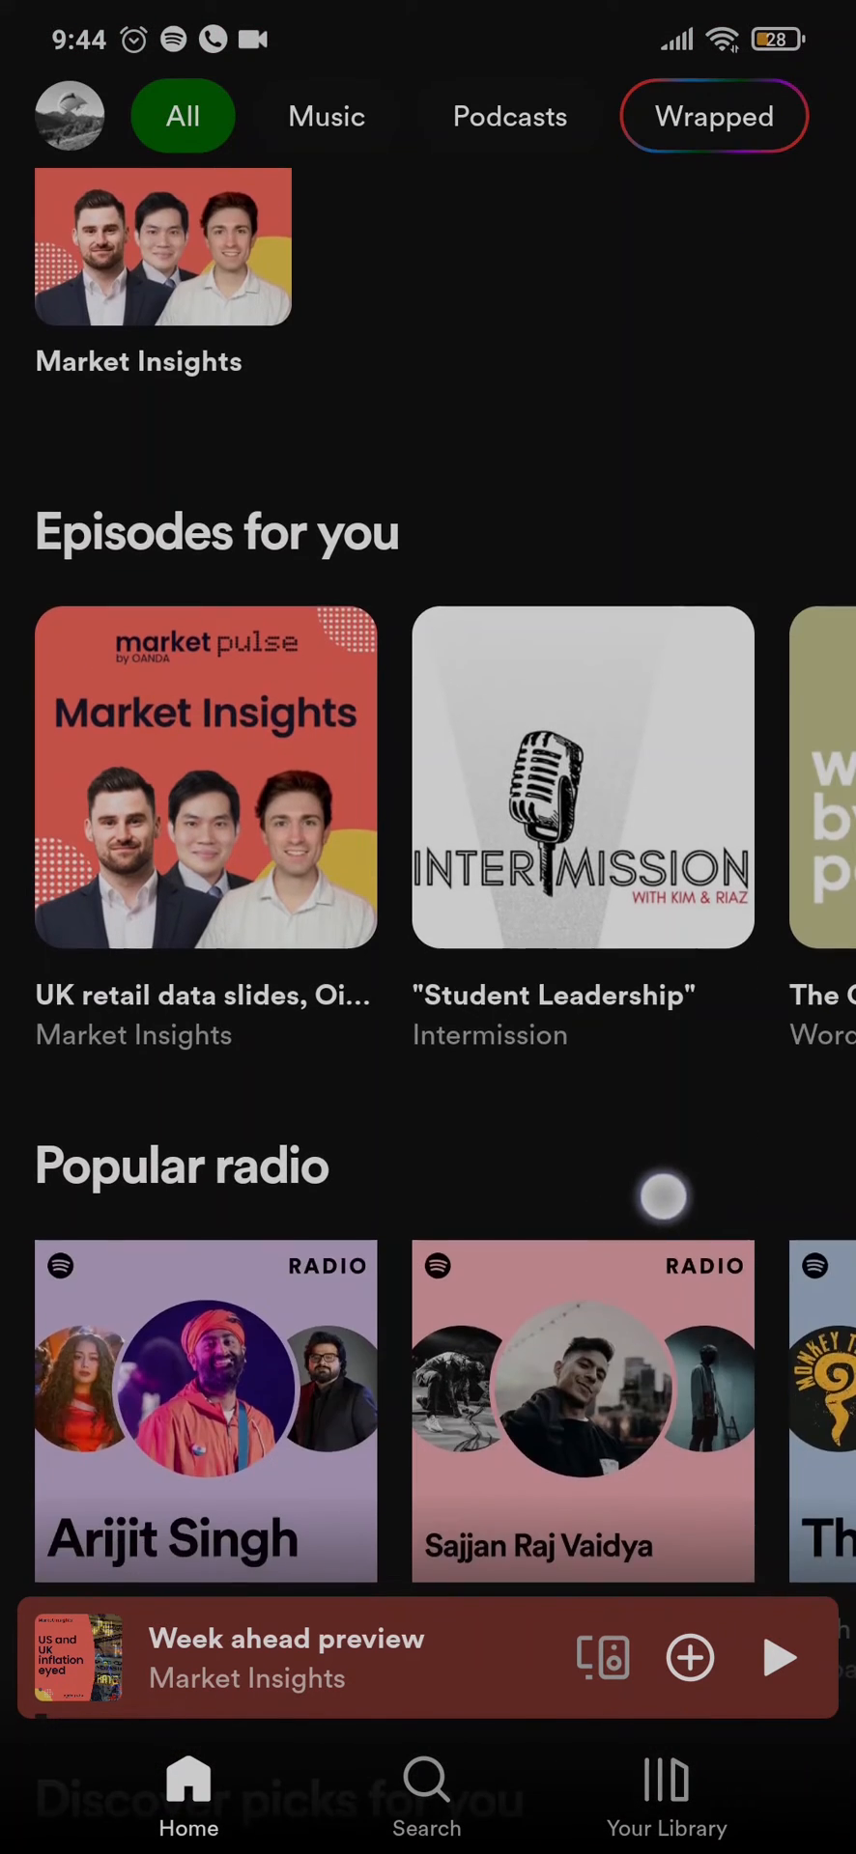
scroll("down", 3)
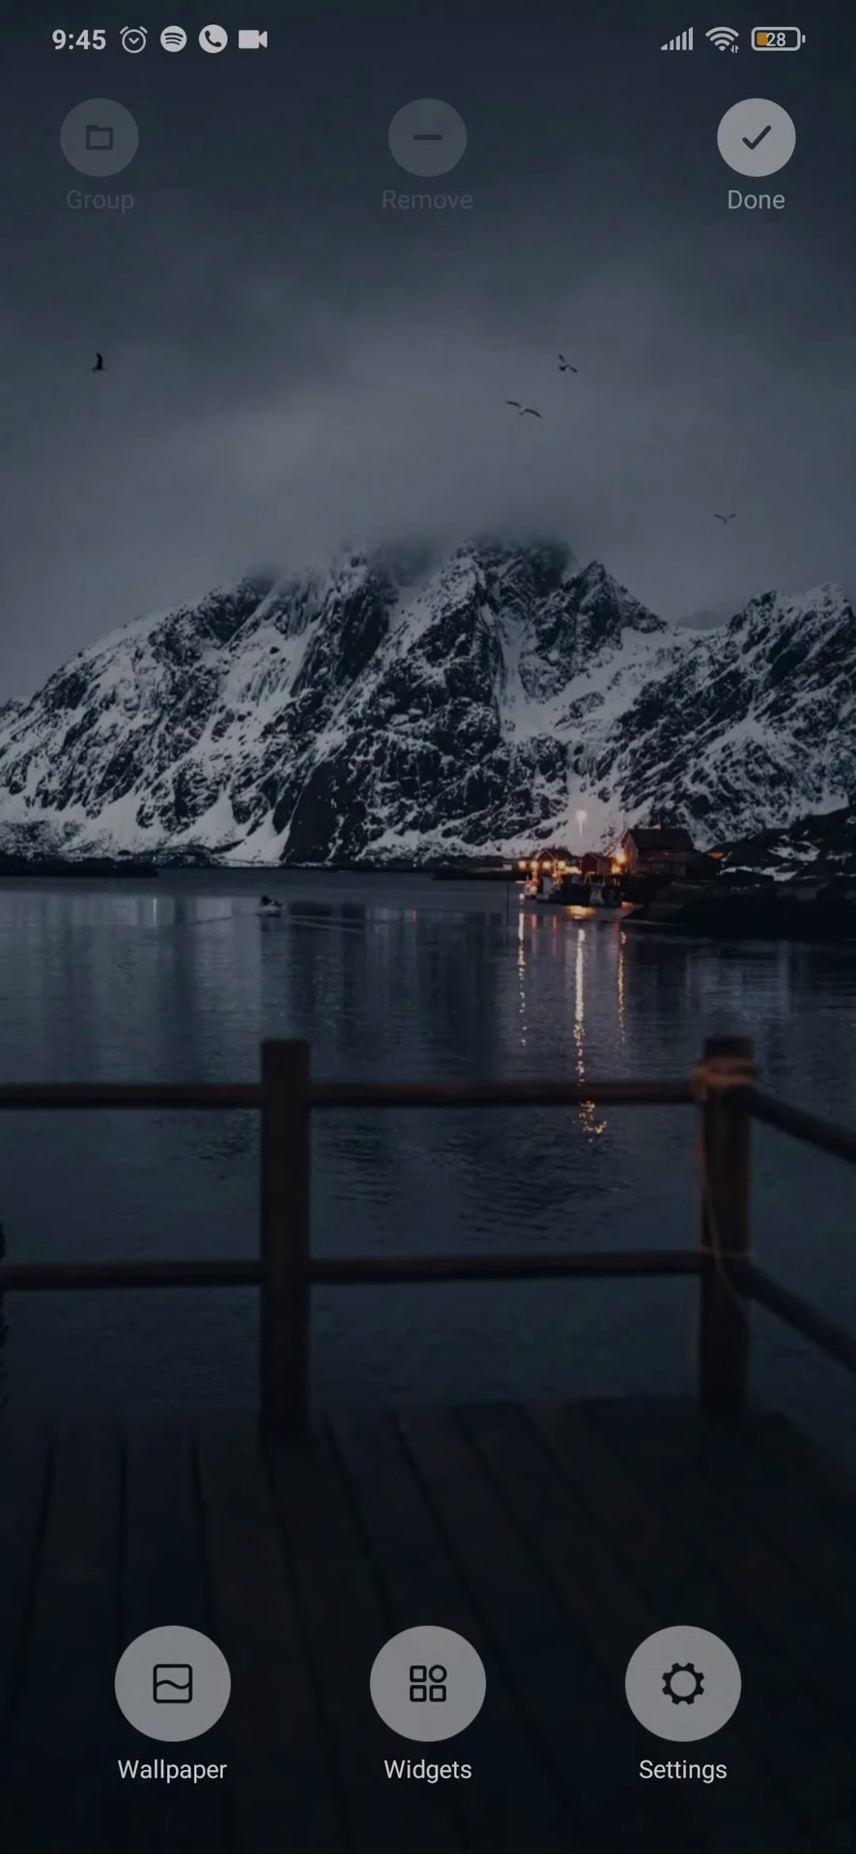
Bring the Spotify 4 x 1 widget into view in the Add widgets list.
left_click(425, 1684)
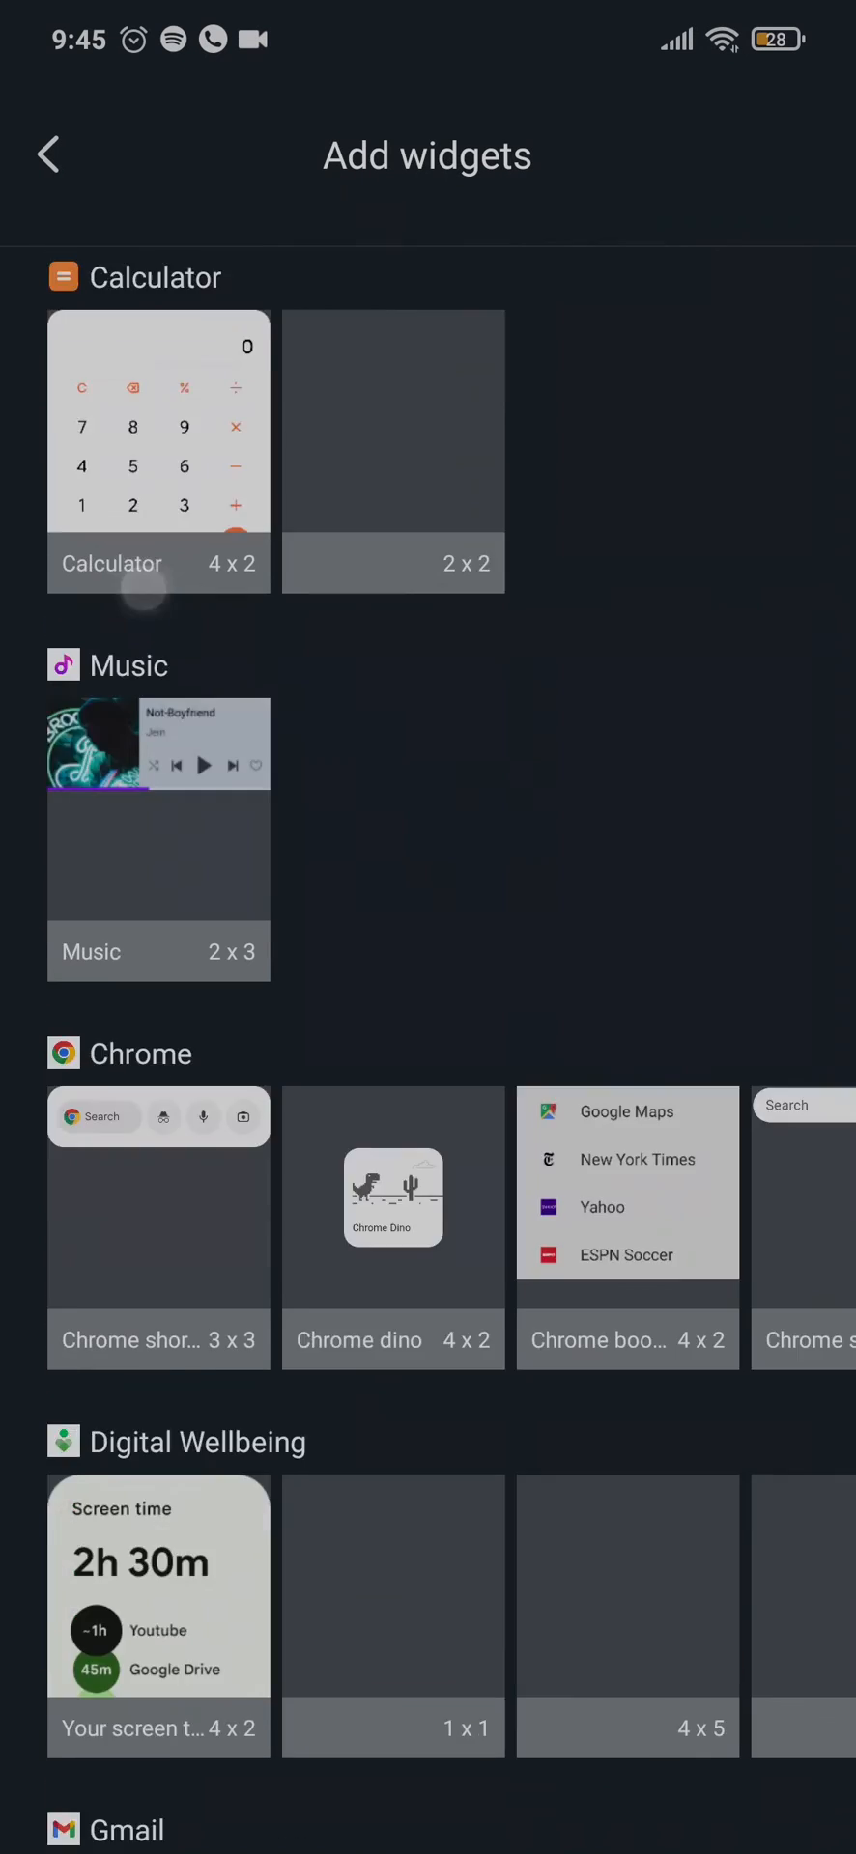
scroll("down", 3)
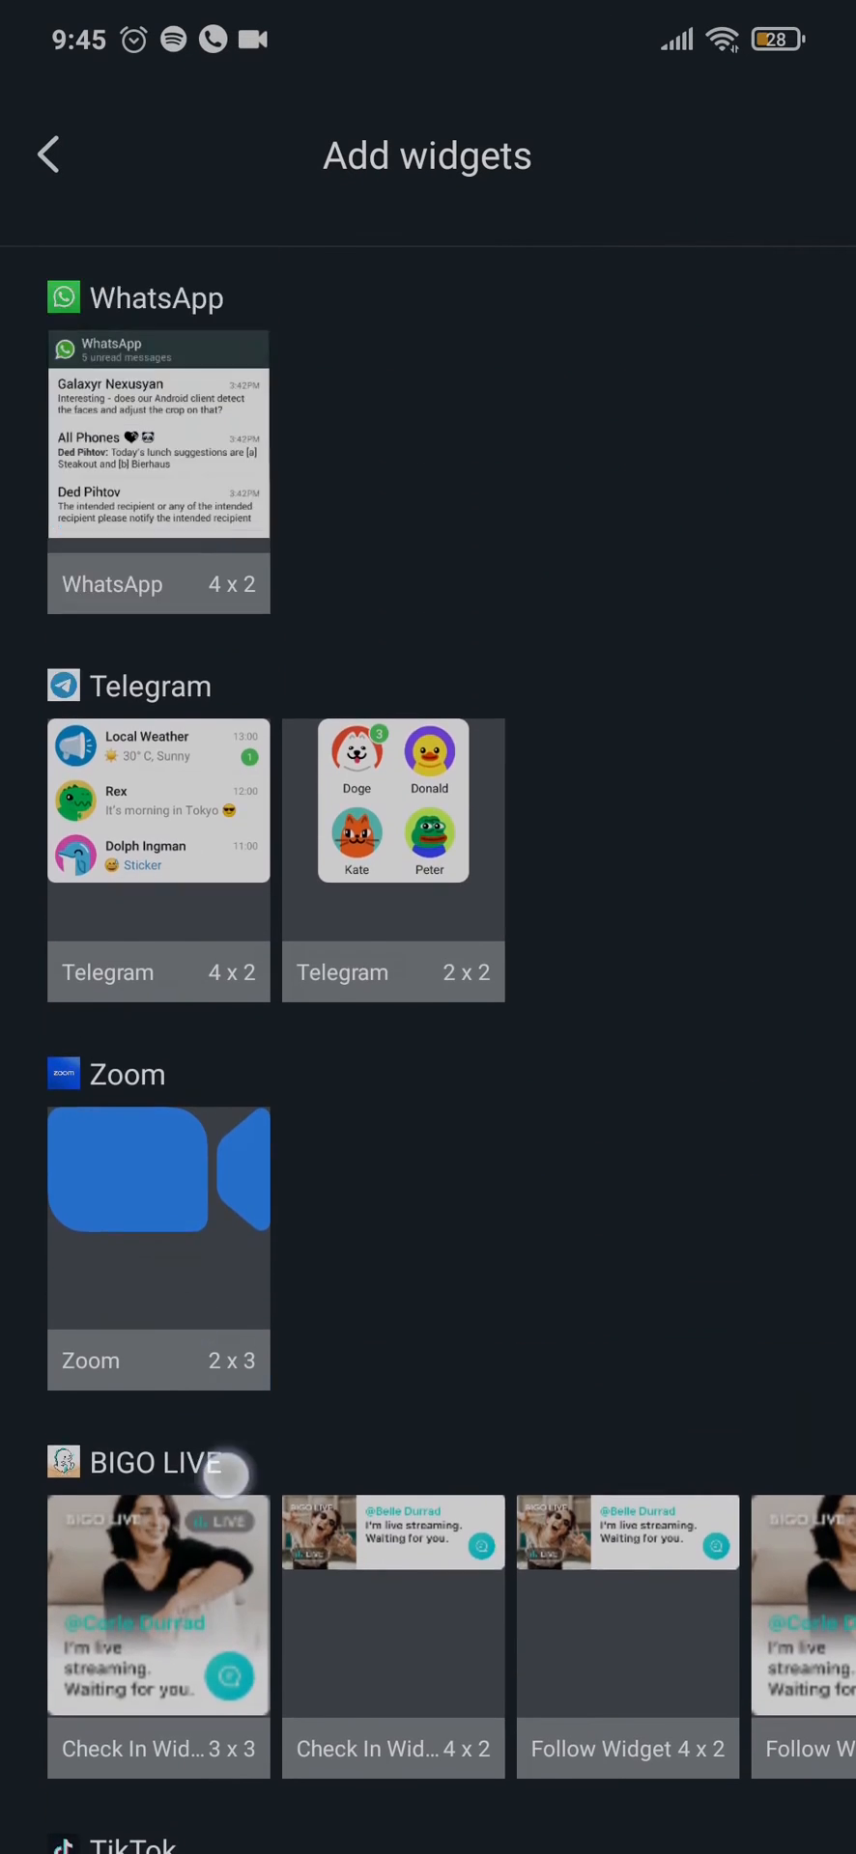
scroll("down", 3)
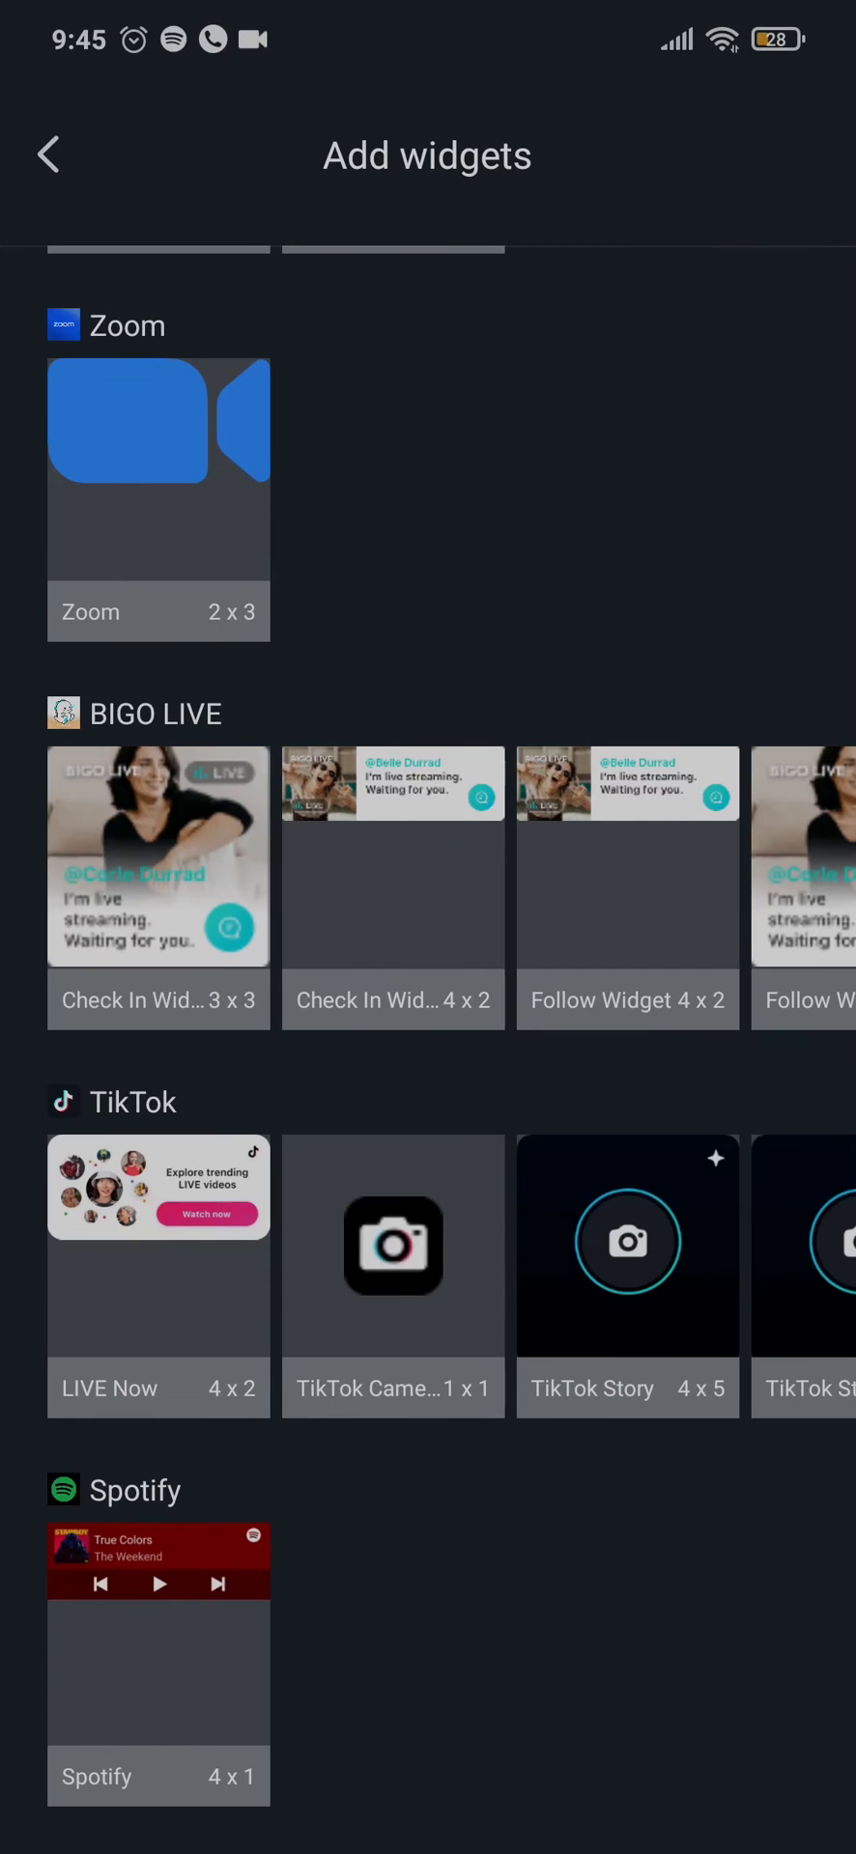